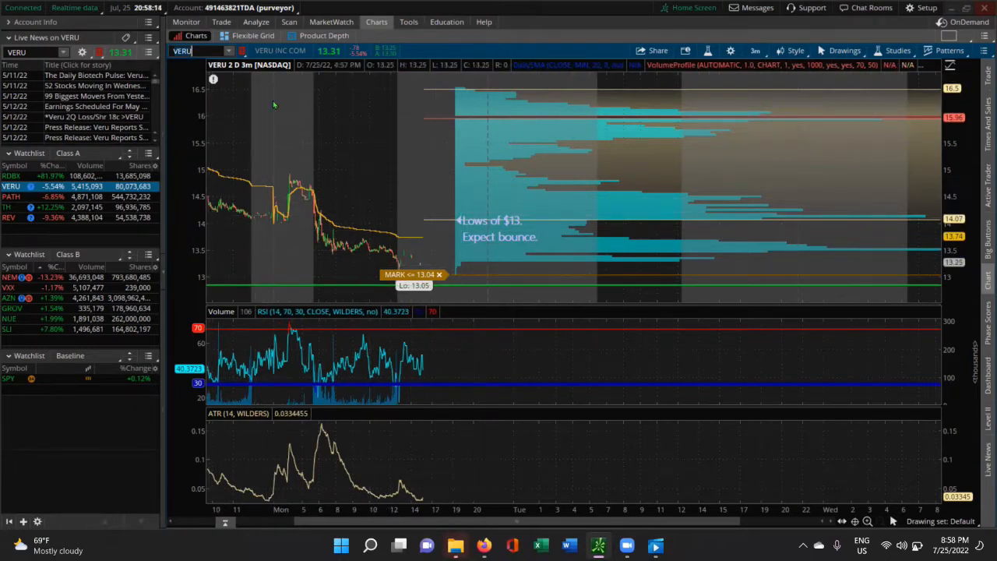
{"action": "mouse_move", "coordinate": [489, 222]}
{"action": "type", "text": "SLI"}
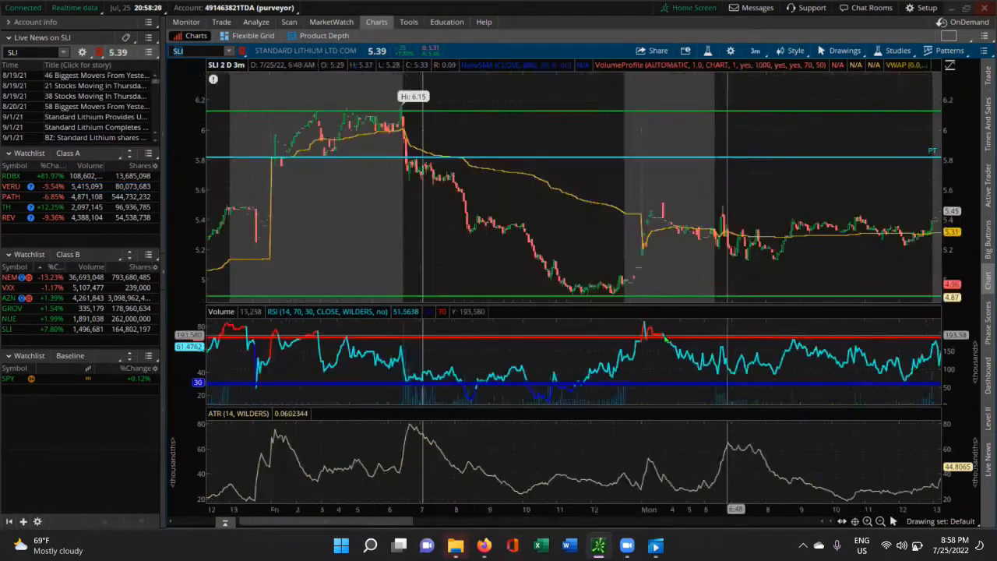
{"action": "mouse_move", "coordinate": [623, 284]}
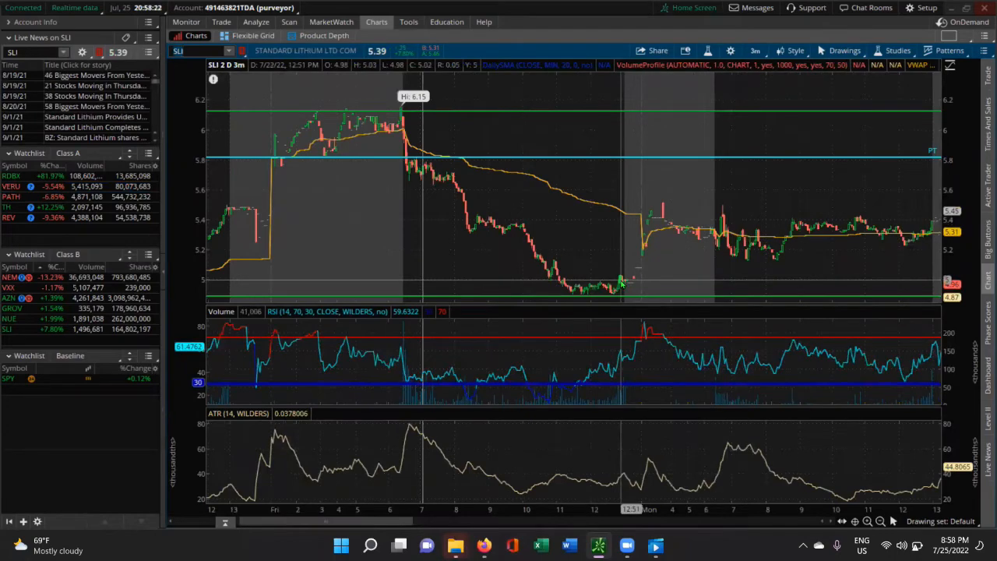
{"action": "mouse_move", "coordinate": [748, 218]}
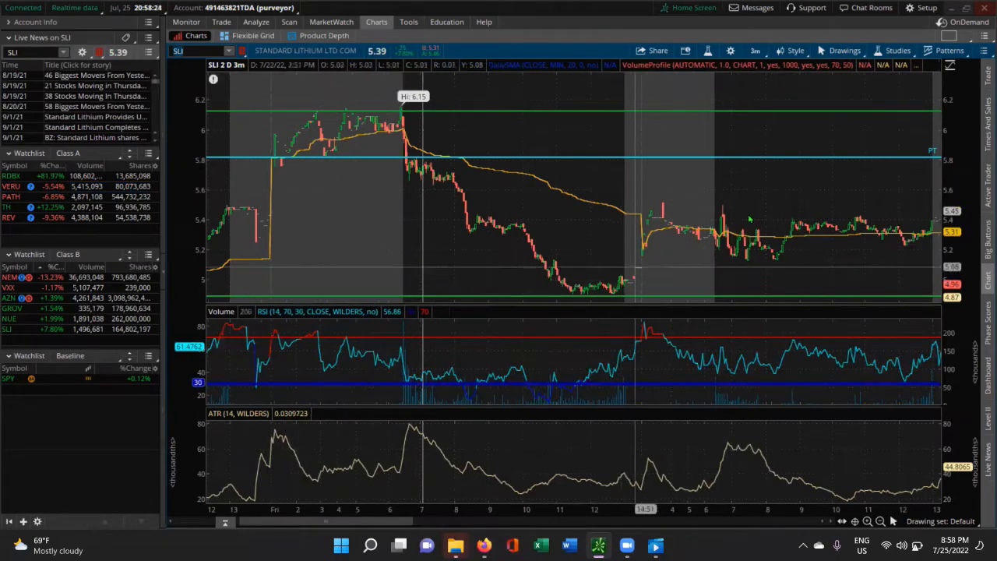
{"action": "mouse_move", "coordinate": [724, 222]}
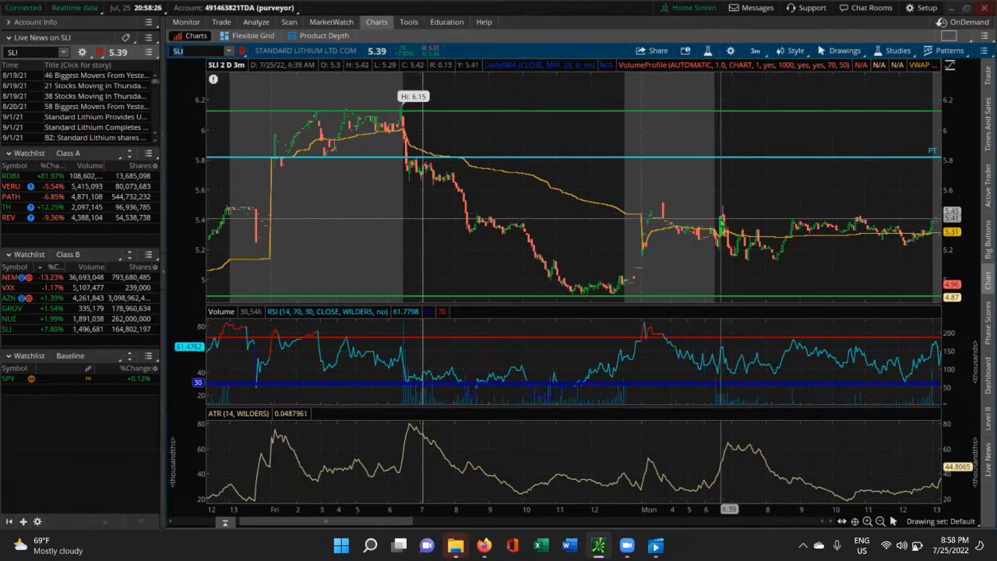
{"action": "mouse_move", "coordinate": [667, 224]}
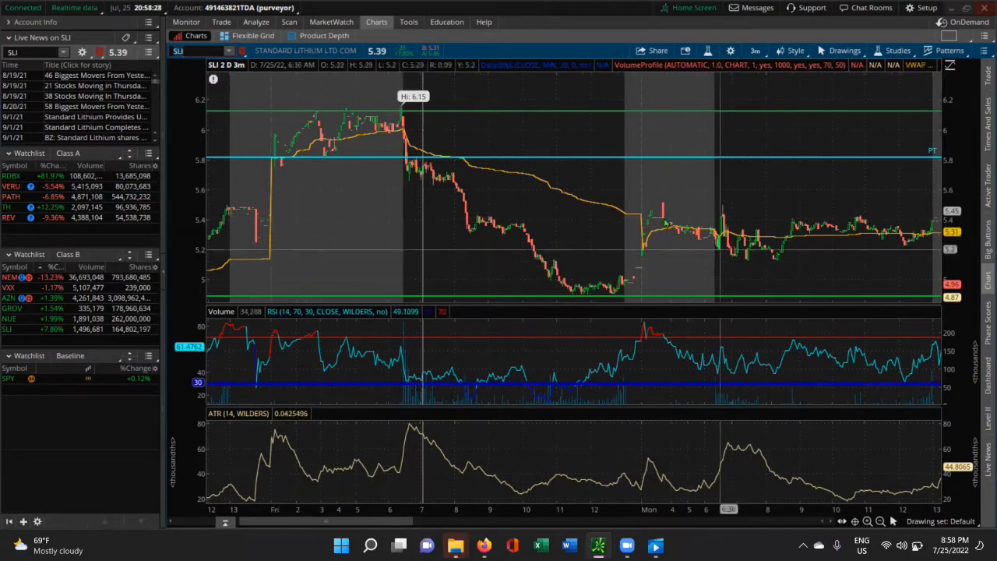
{"action": "mouse_move", "coordinate": [689, 222]}
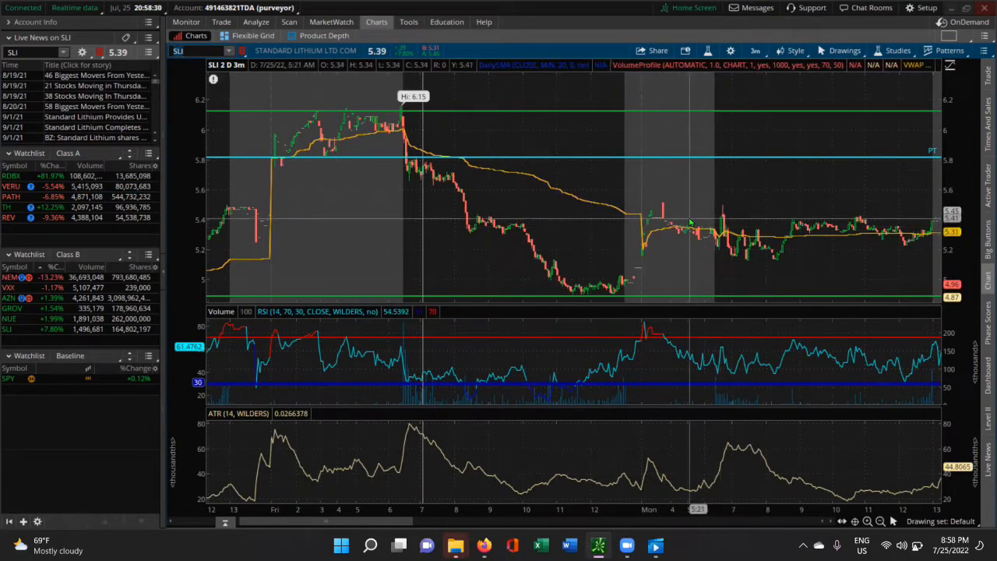
{"action": "mouse_move", "coordinate": [687, 228]}
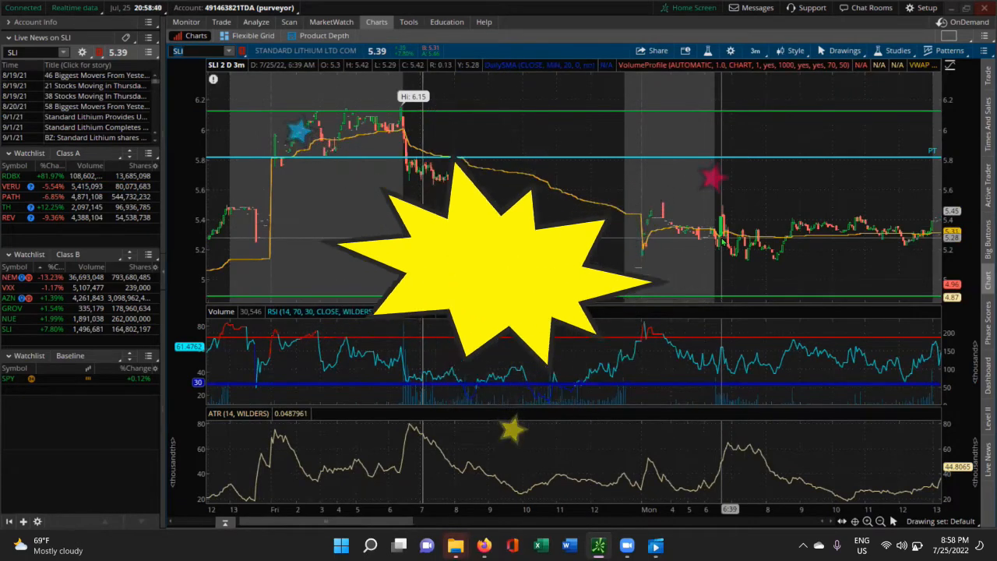
Step: Enter PLTR in the chart's symbol box while reviewing the SLI 2D 3m chart levels
{"action": "type", "text": "PLTR"}
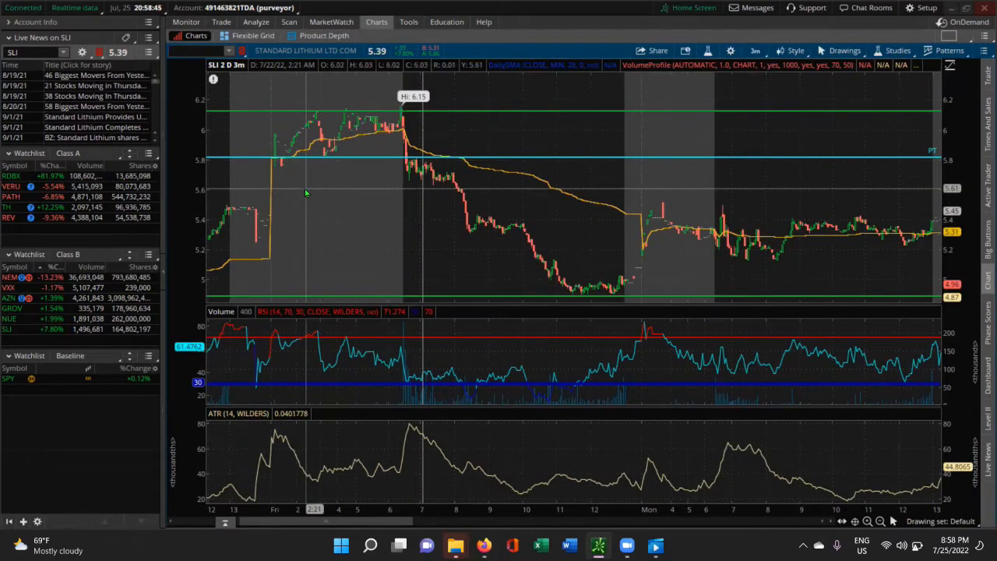
{"action": "mouse_move", "coordinate": [328, 243]}
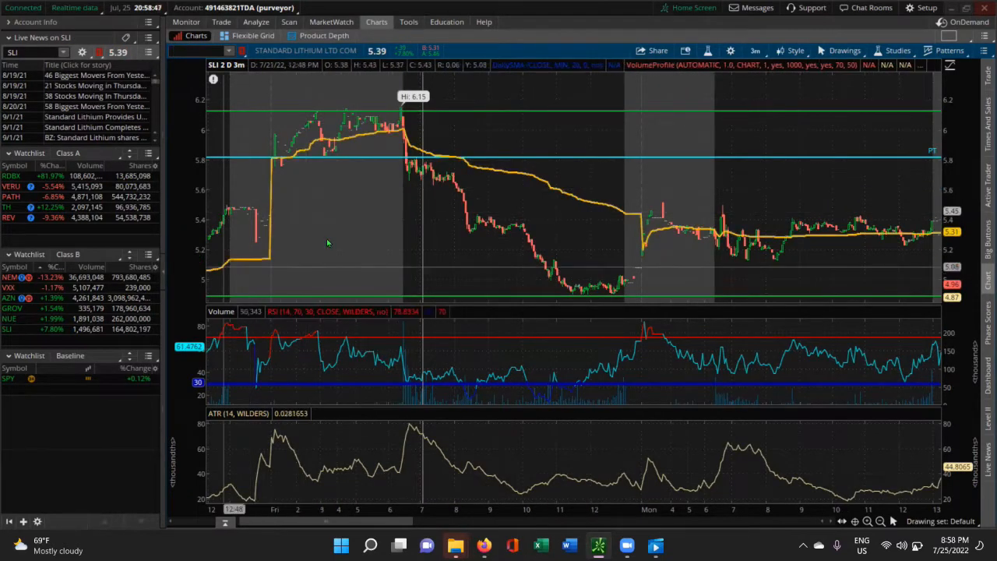
{"action": "mouse_move", "coordinate": [346, 233]}
{"action": "type", "text": "VXX"}
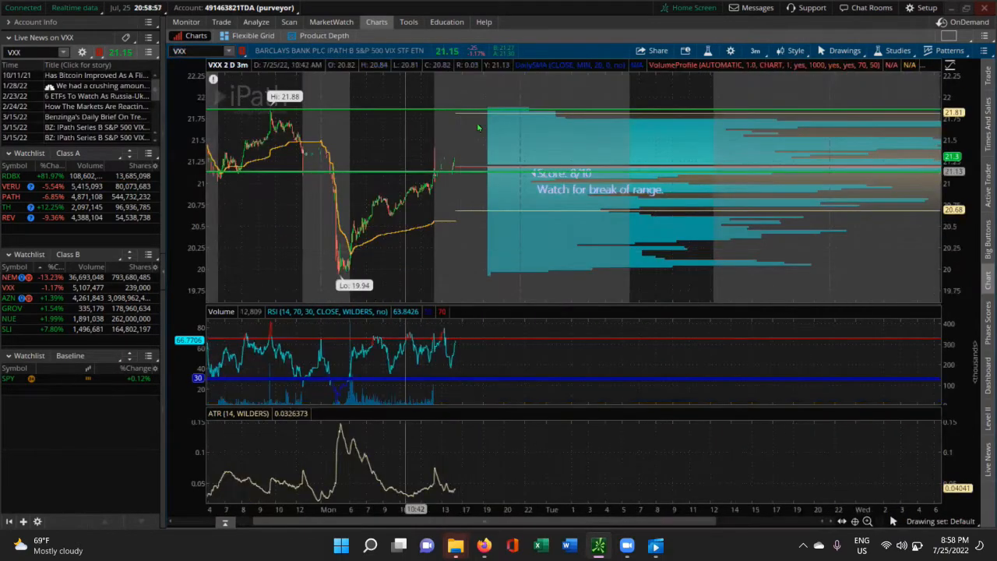
{"action": "mouse_move", "coordinate": [355, 272]}
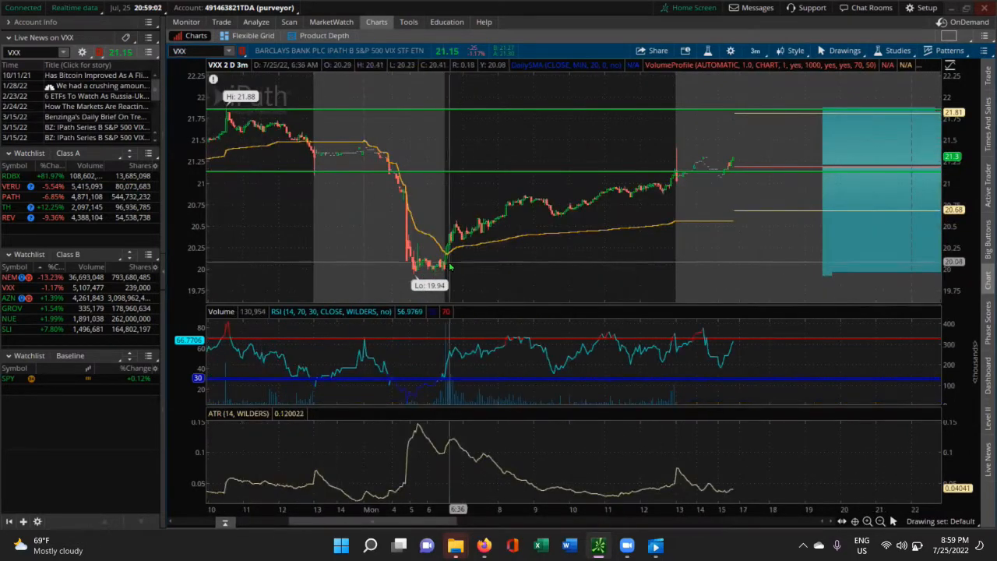
{"action": "mouse_move", "coordinate": [444, 265]}
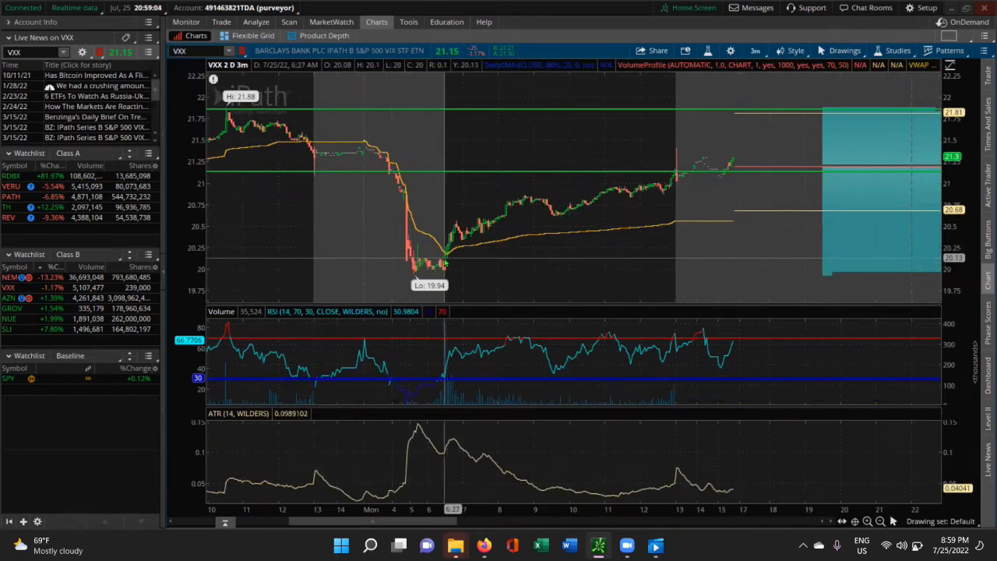
{"action": "mouse_move", "coordinate": [558, 204]}
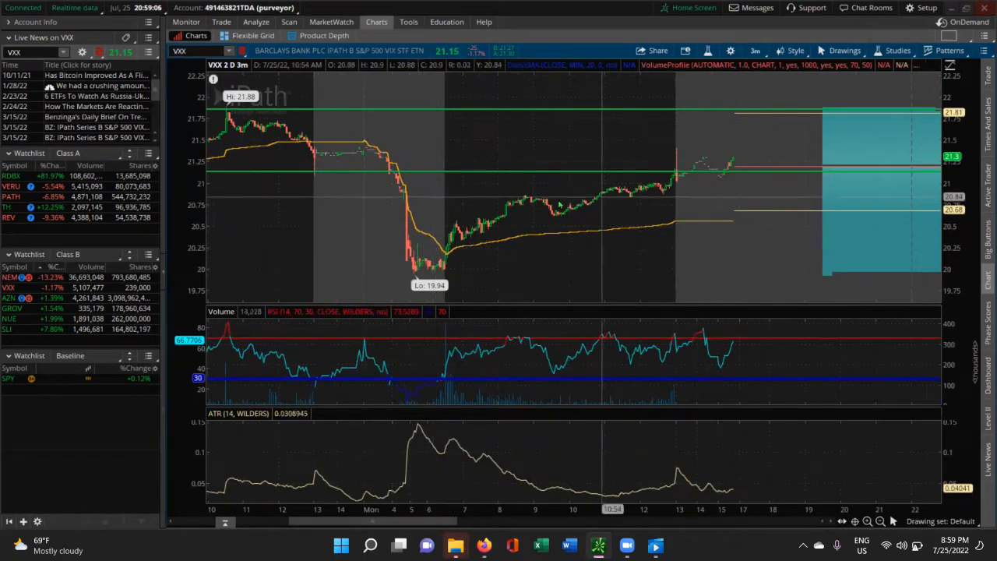
{"action": "mouse_move", "coordinate": [667, 190]}
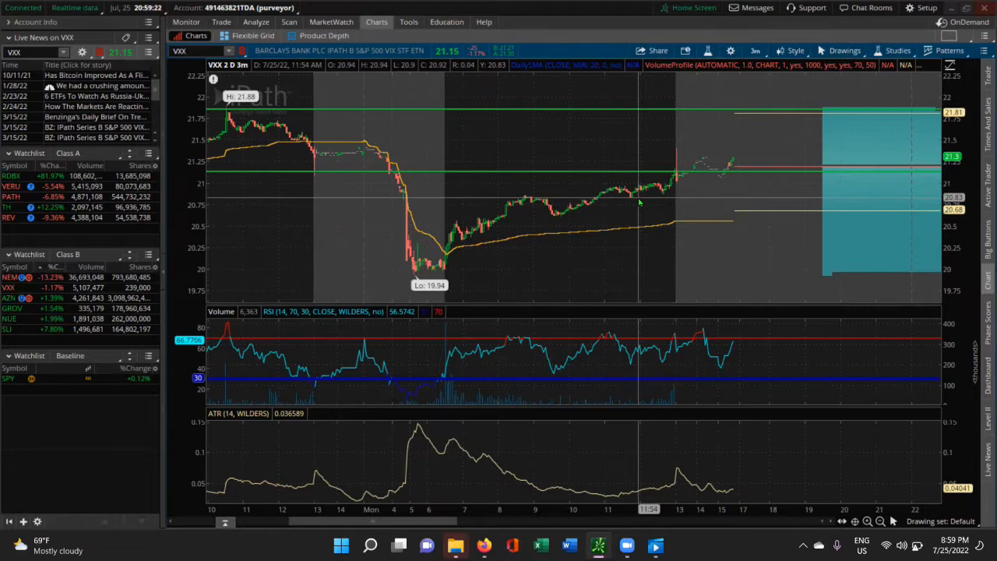
{"action": "mouse_move", "coordinate": [639, 203]}
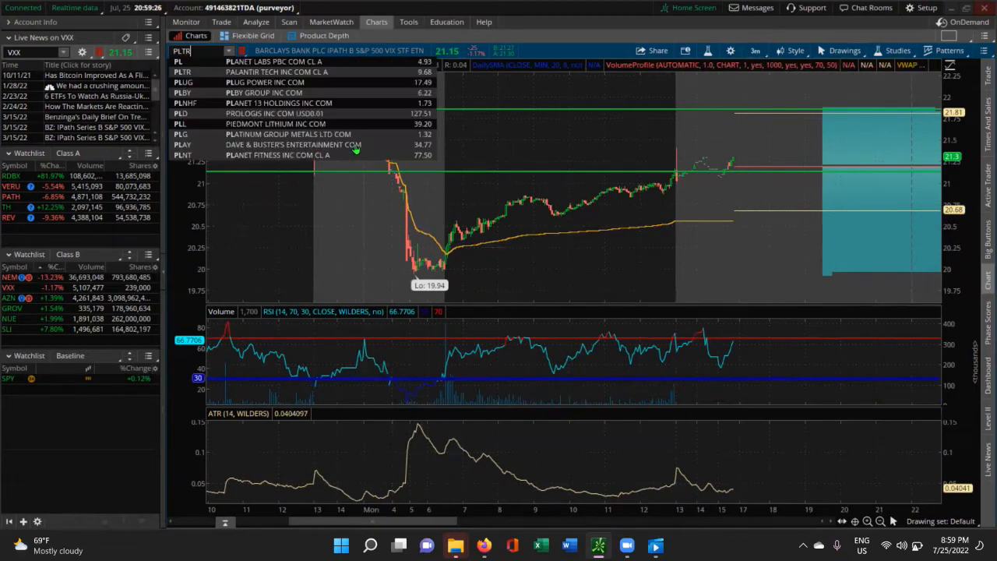
Step: Load the Palantir PLTR 2-day 3-minute chart with its marked levels from the dropdown
{"action": "left_click", "coordinate": [277, 72]}
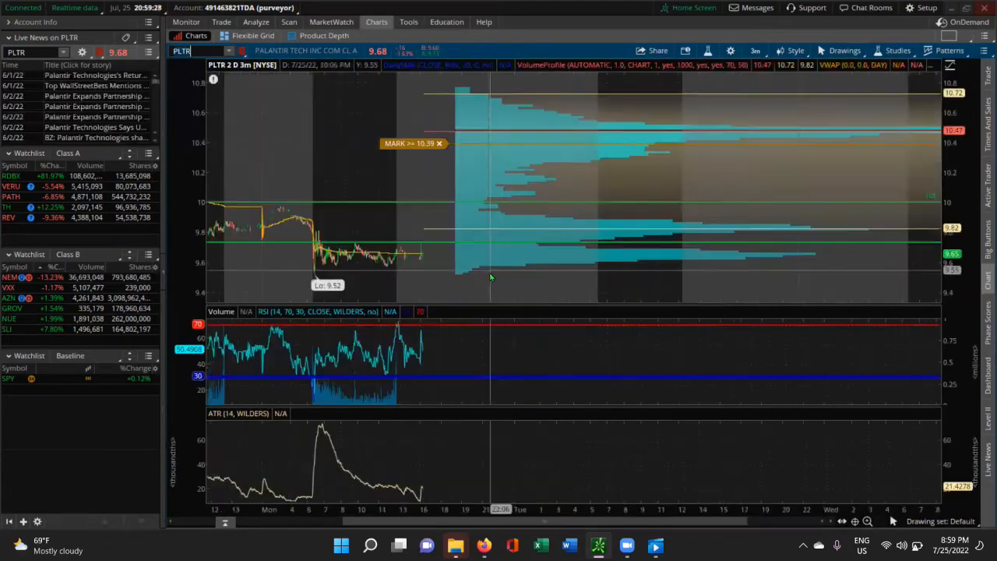